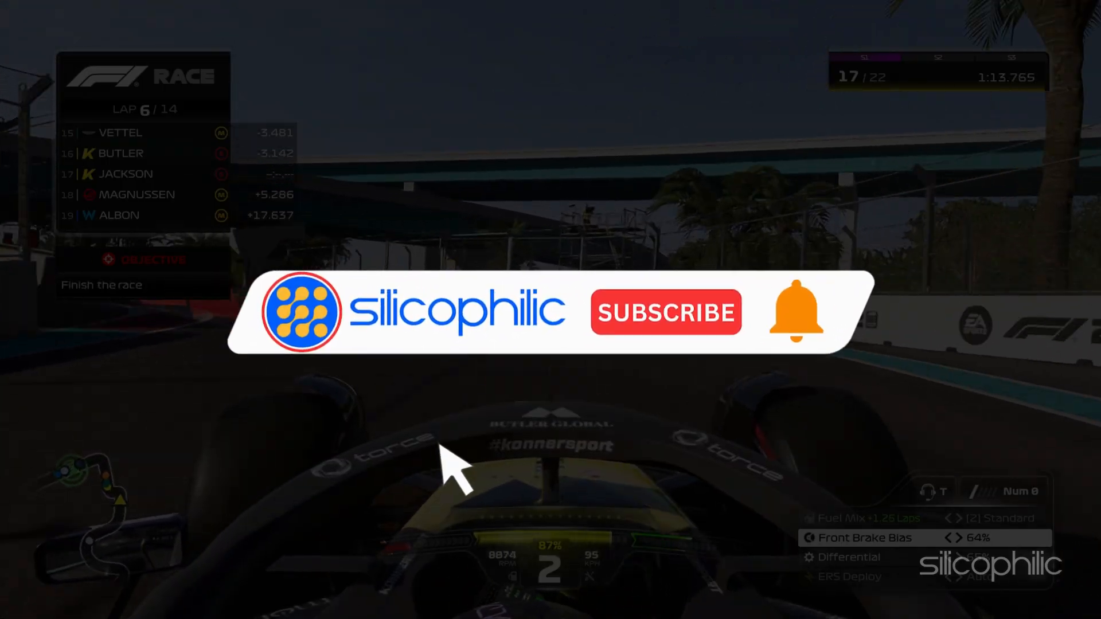
# From This PC, go to Documents and into the My Games folder
pyautogui.click(665, 312)
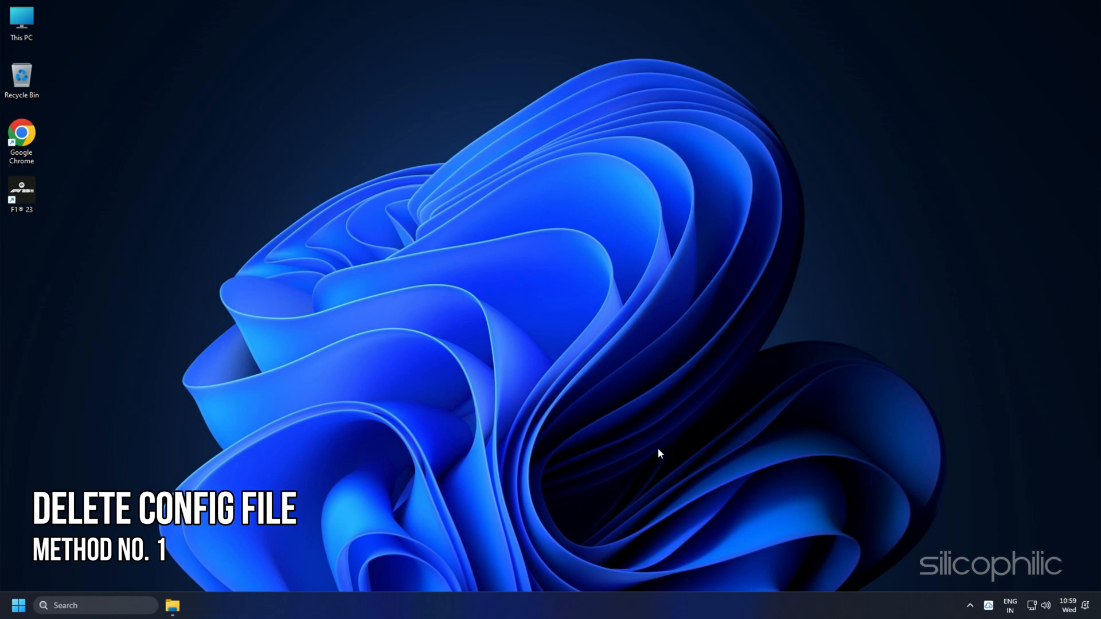
pyautogui.rightClick(20, 21)
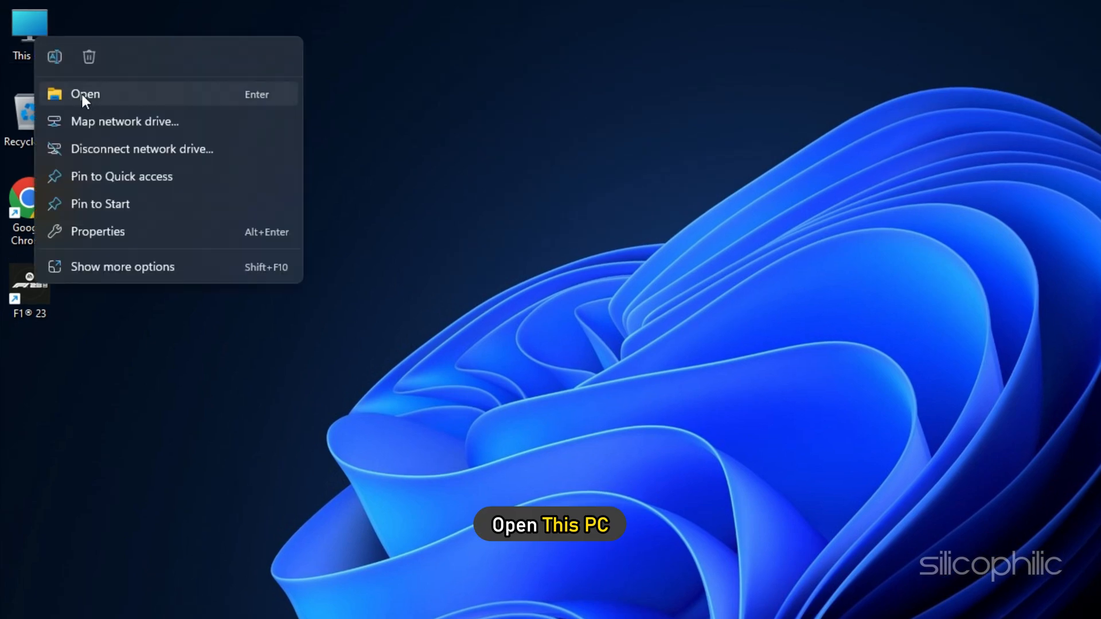
pyautogui.click(85, 93)
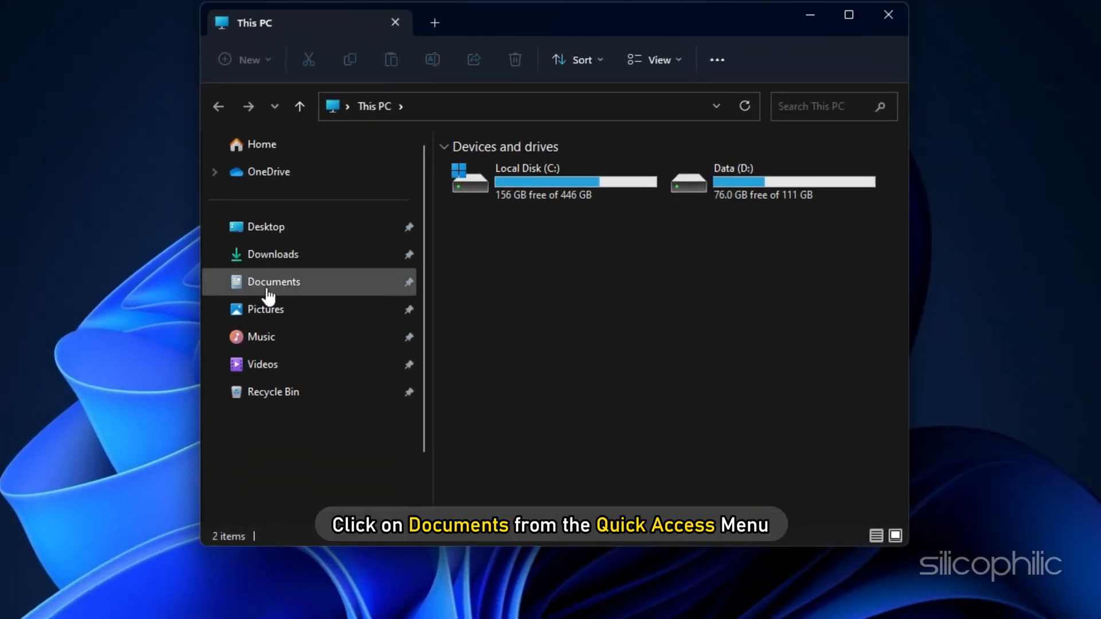
pyautogui.click(273, 282)
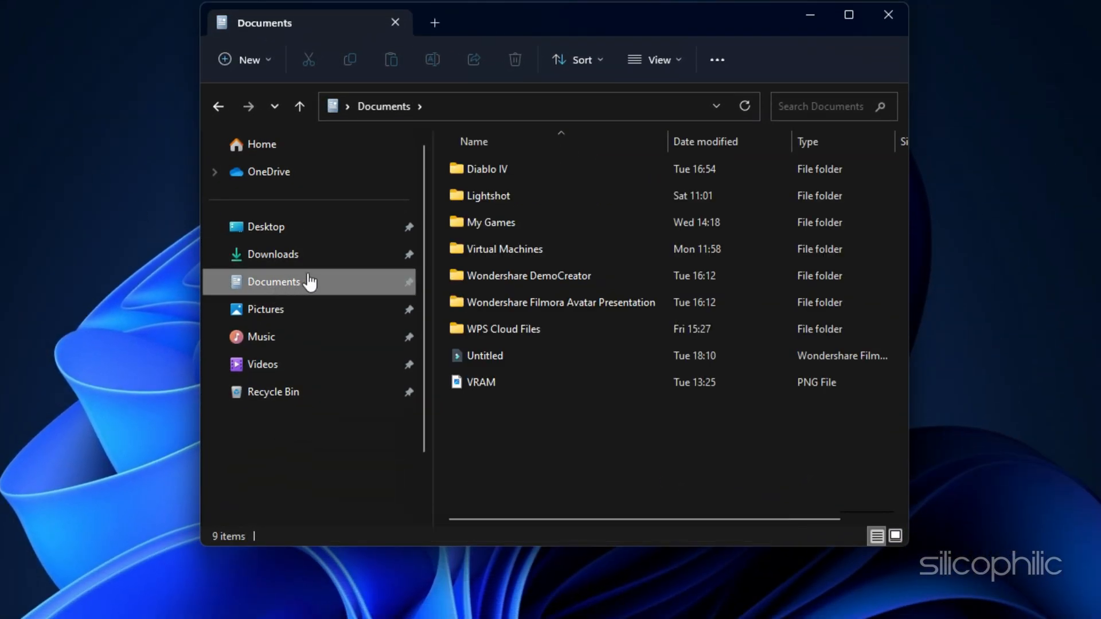
pyautogui.doubleClick(490, 222)
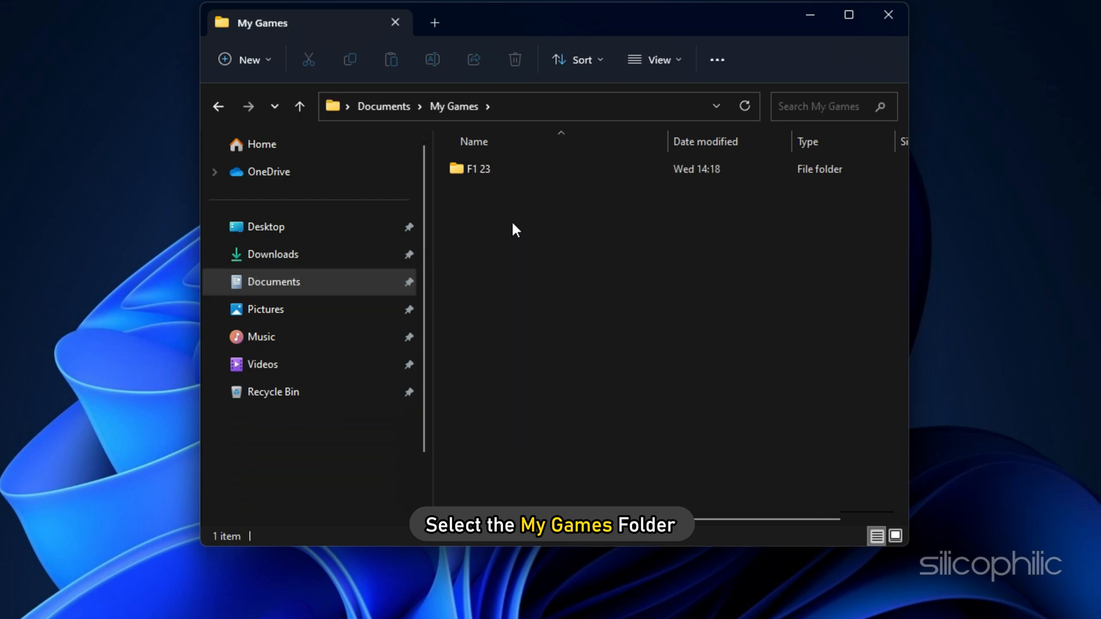
# Reach F1 23's hardwaresettings folder and bring up actions for its two XML settings files
pyautogui.click(477, 169)
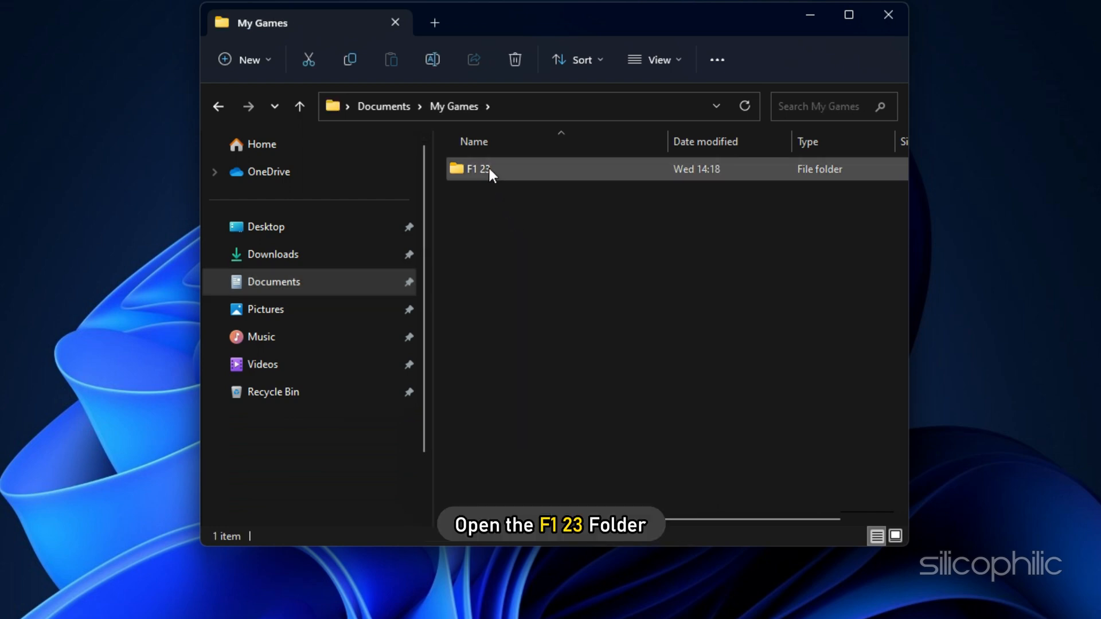
pyautogui.doubleClick(477, 169)
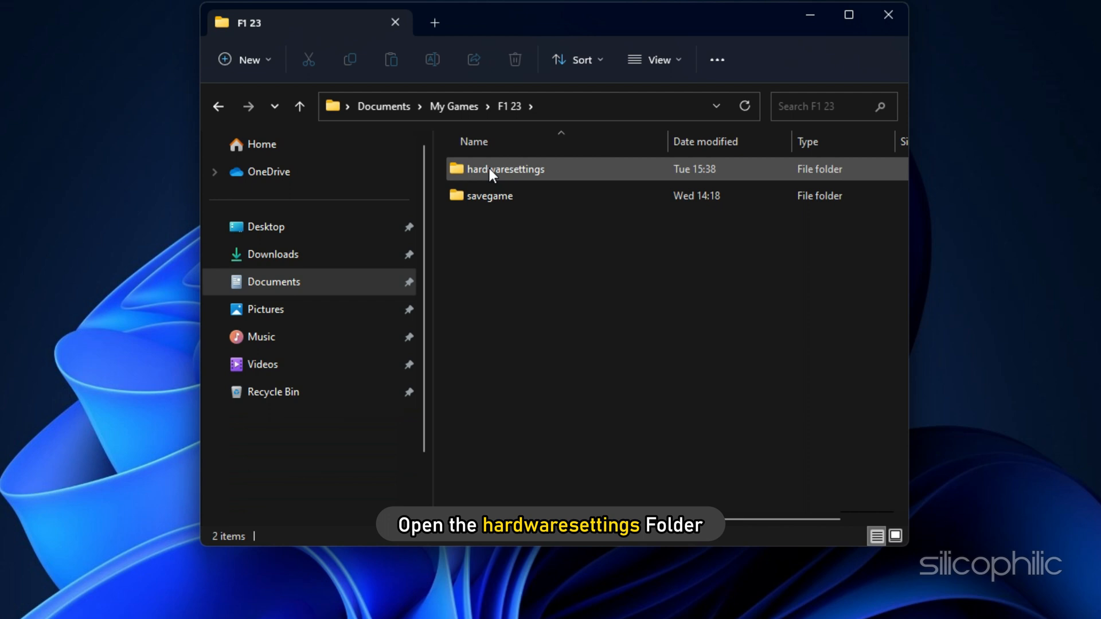
pyautogui.doubleClick(504, 169)
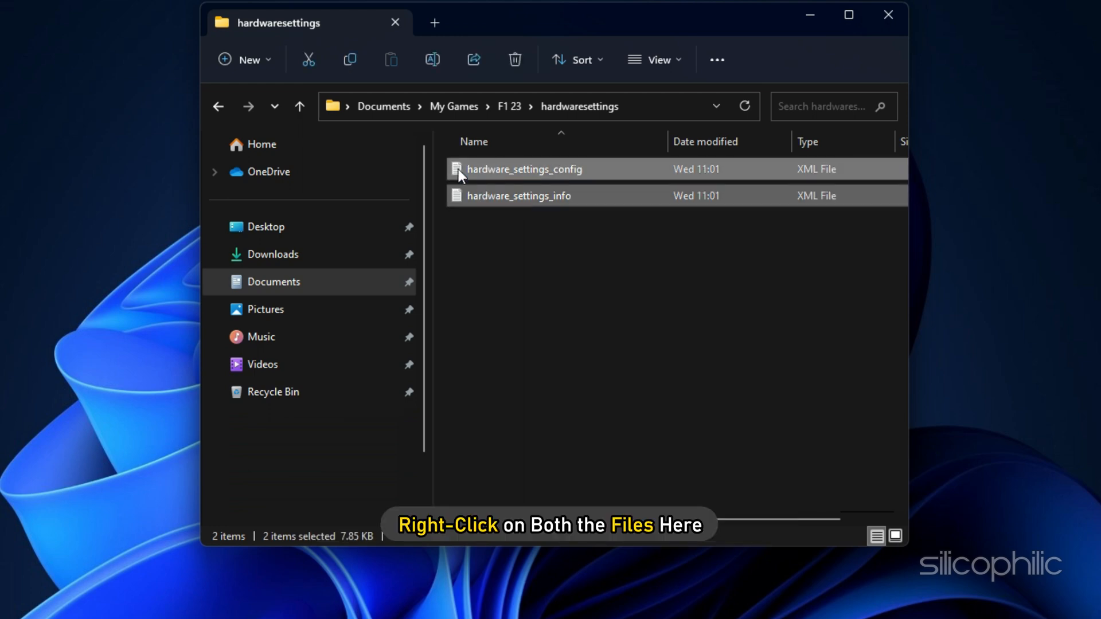
pyautogui.rightClick(518, 195)
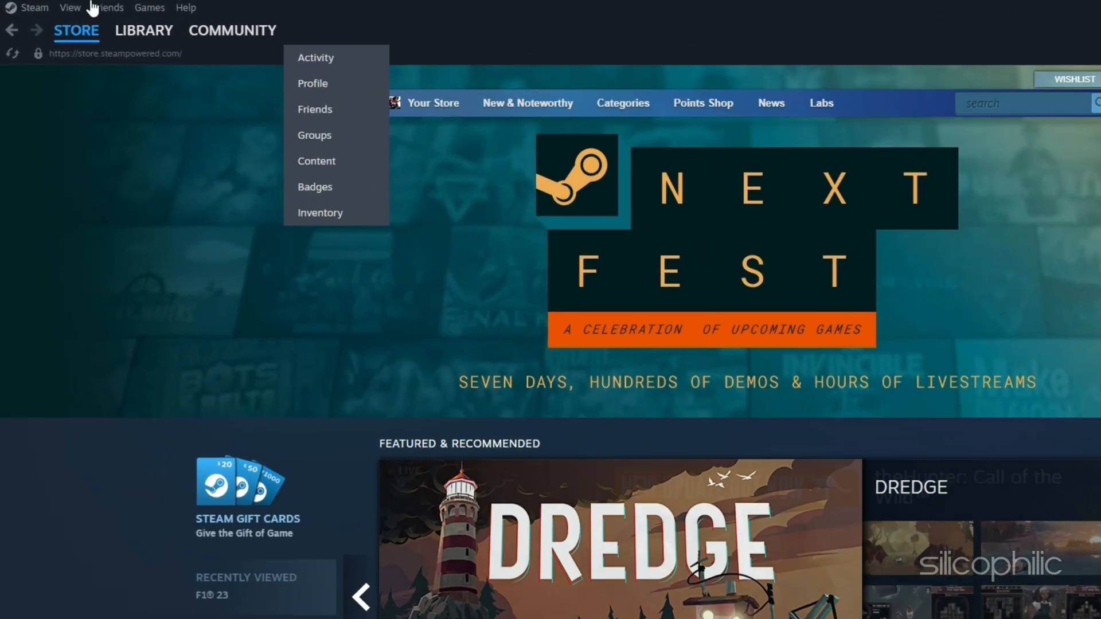
# Verify integrity of Need for Speed Most Wanted's game files from its Installed Files properties
pyautogui.click(145, 30)
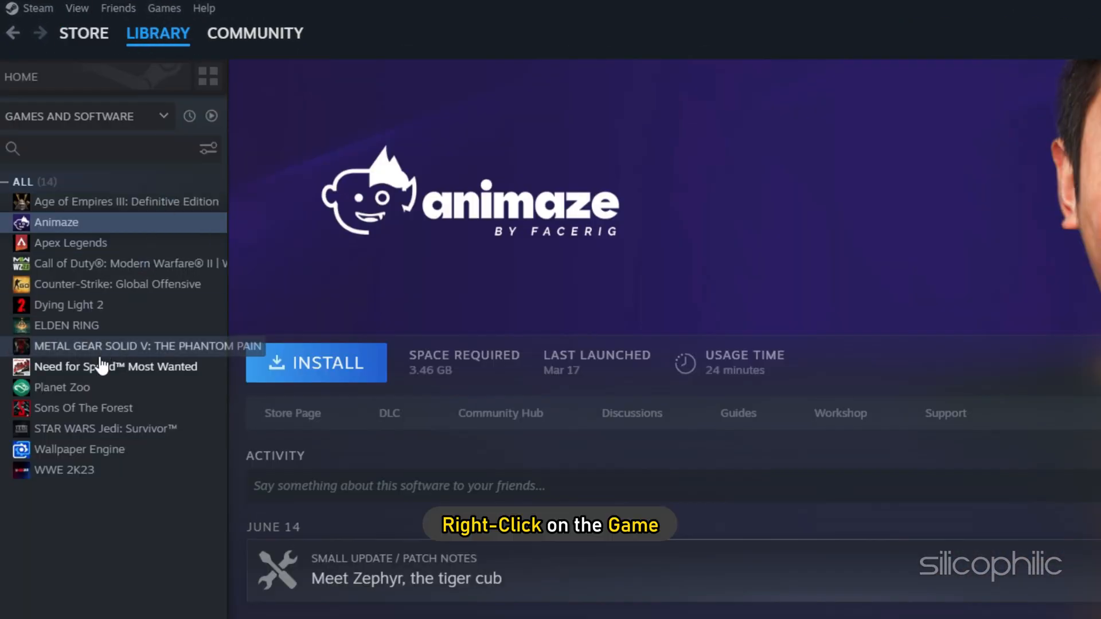
pyautogui.rightClick(98, 366)
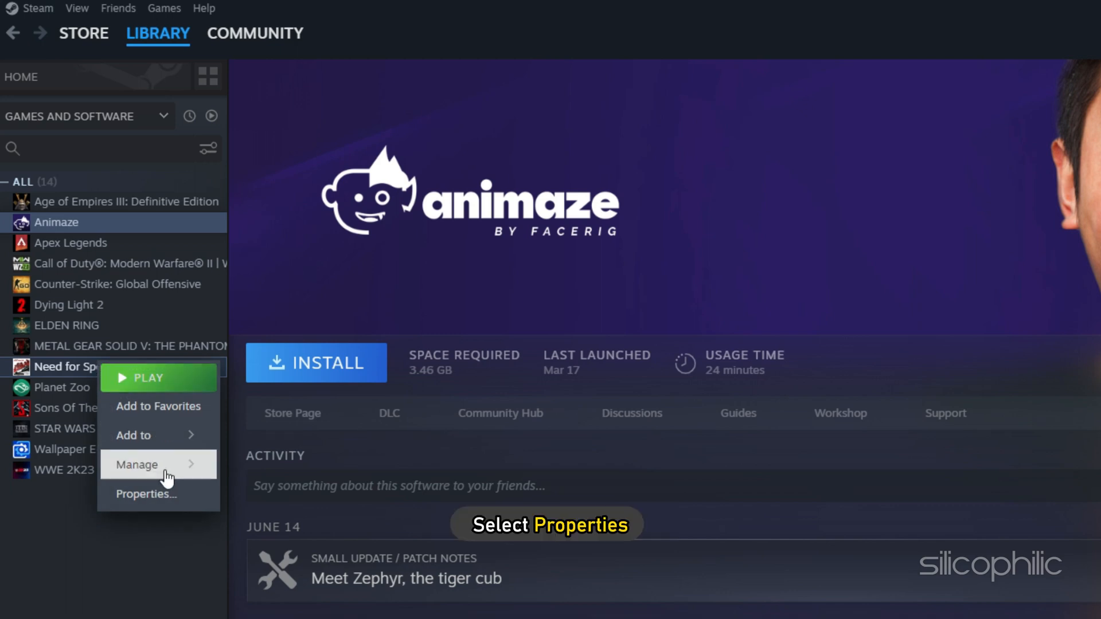
pyautogui.click(146, 493)
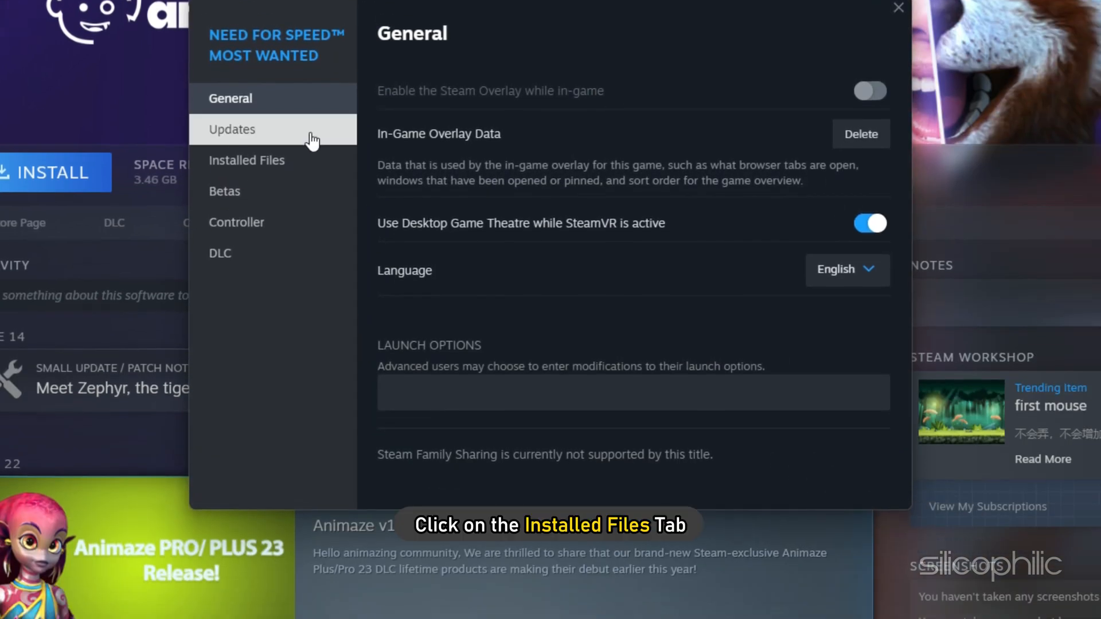
pyautogui.click(246, 160)
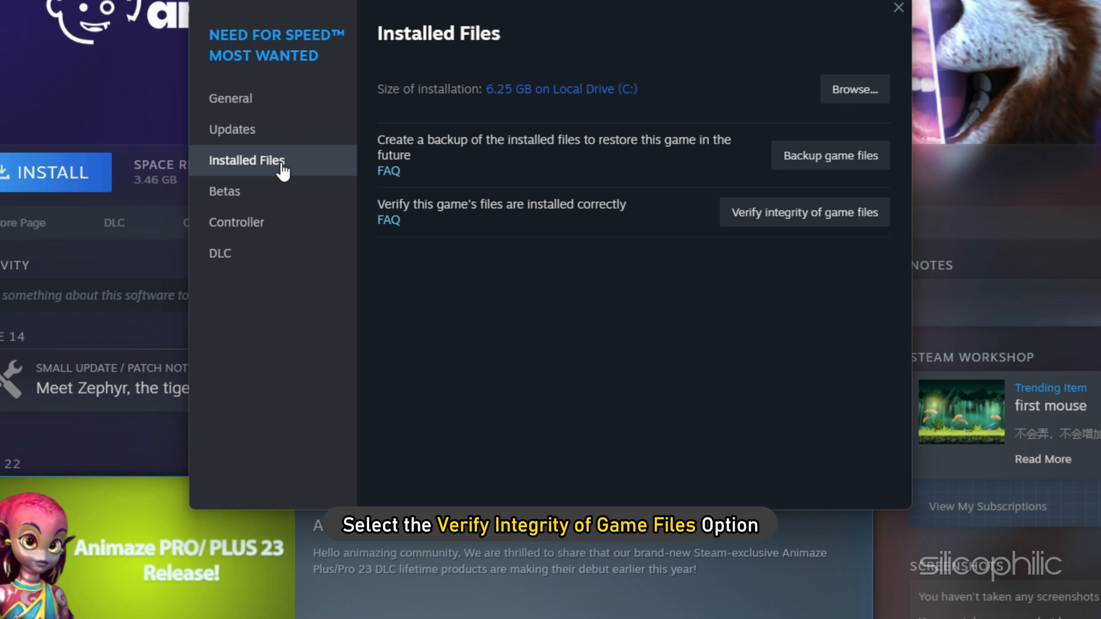
pyautogui.click(802, 212)
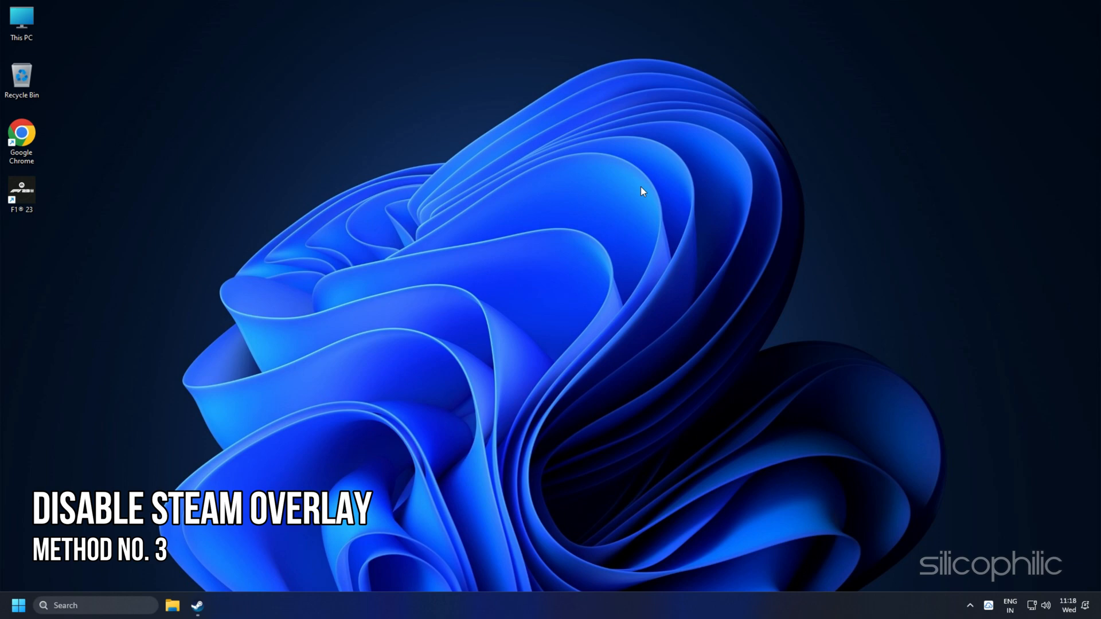
# Disable 'Enable the Steam Overlay while in-game' in Need for Speed Most Wanted's General properties
pyautogui.click(196, 606)
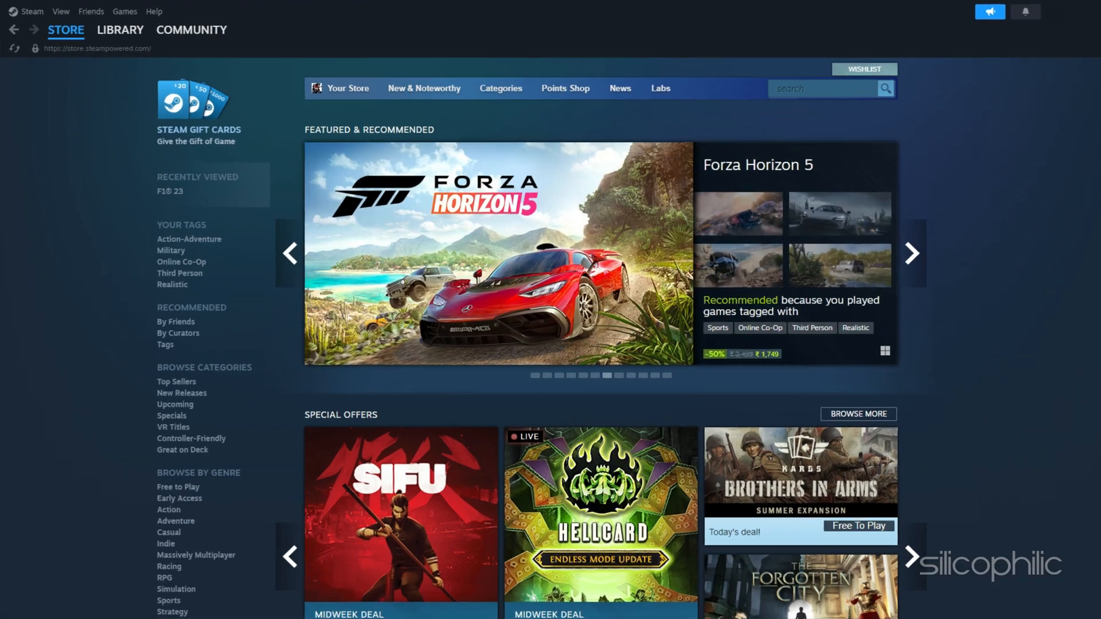
pyautogui.click(121, 29)
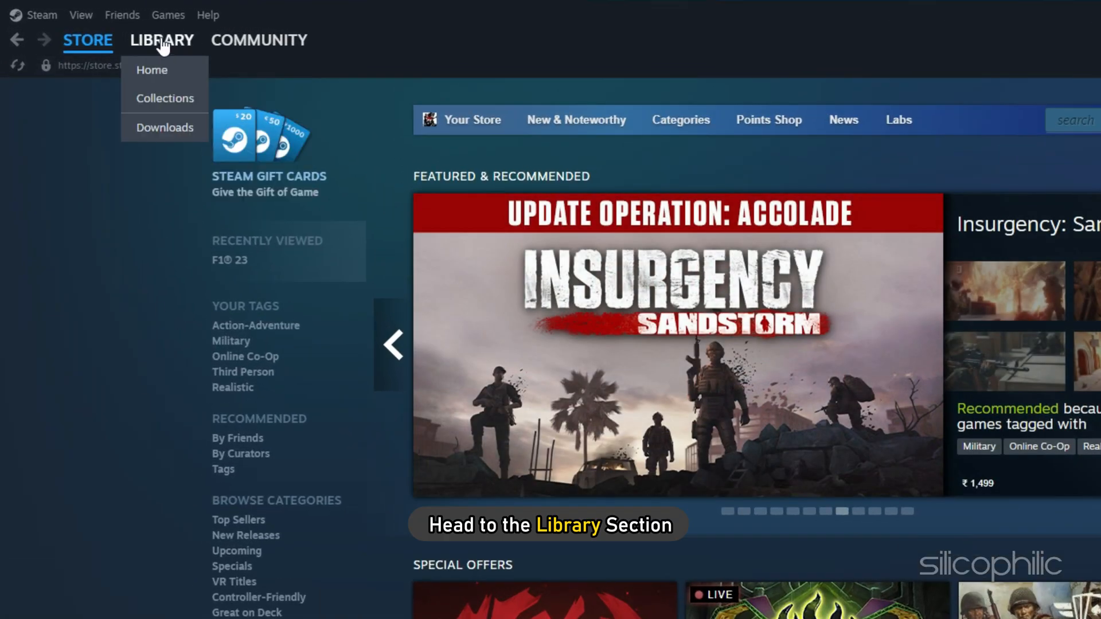
pyautogui.rightClick(126, 373)
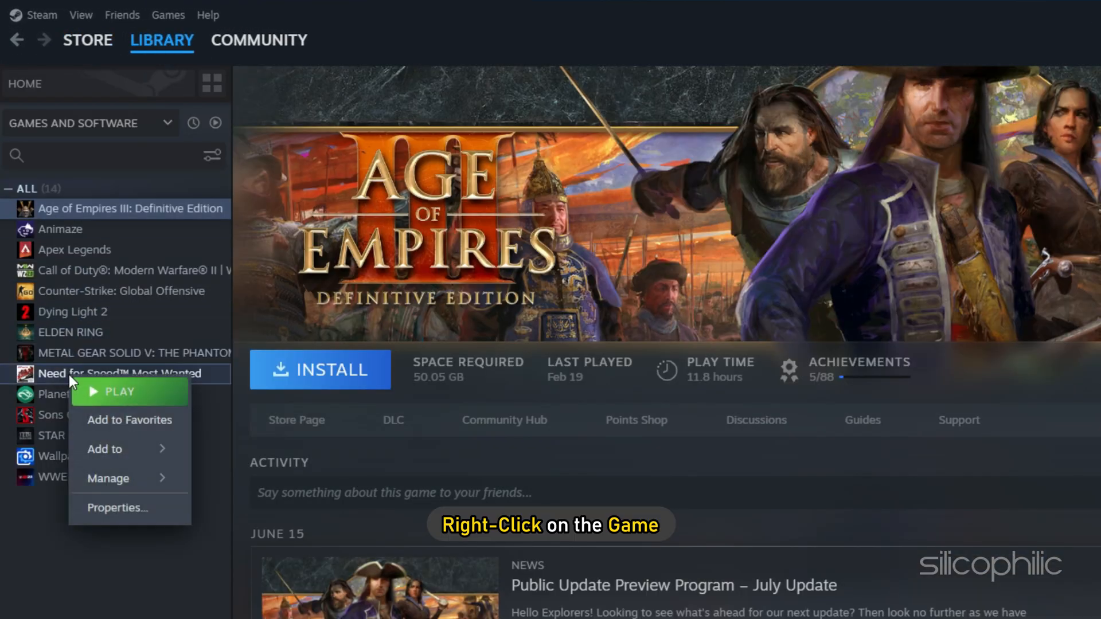
pyautogui.click(117, 508)
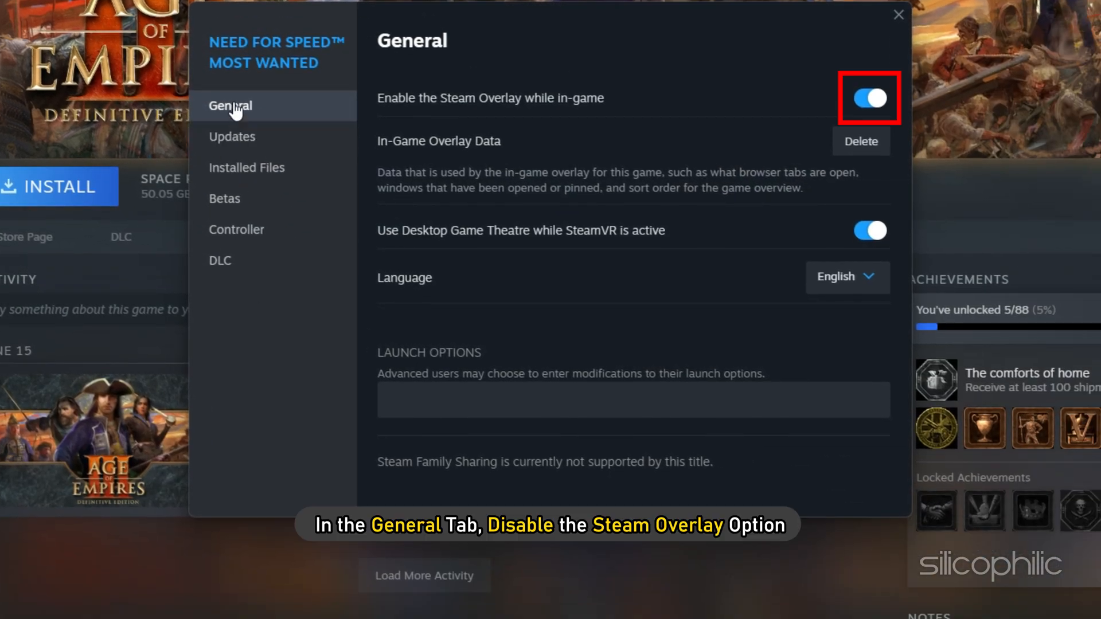
pyautogui.click(868, 98)
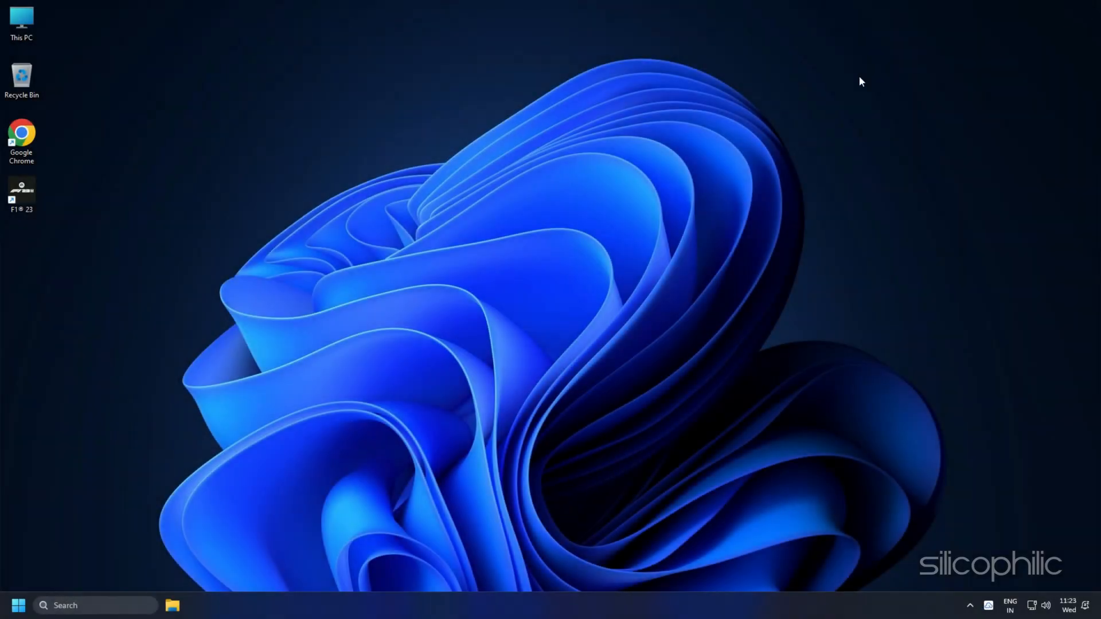
pyautogui.moveTo(664, 161)
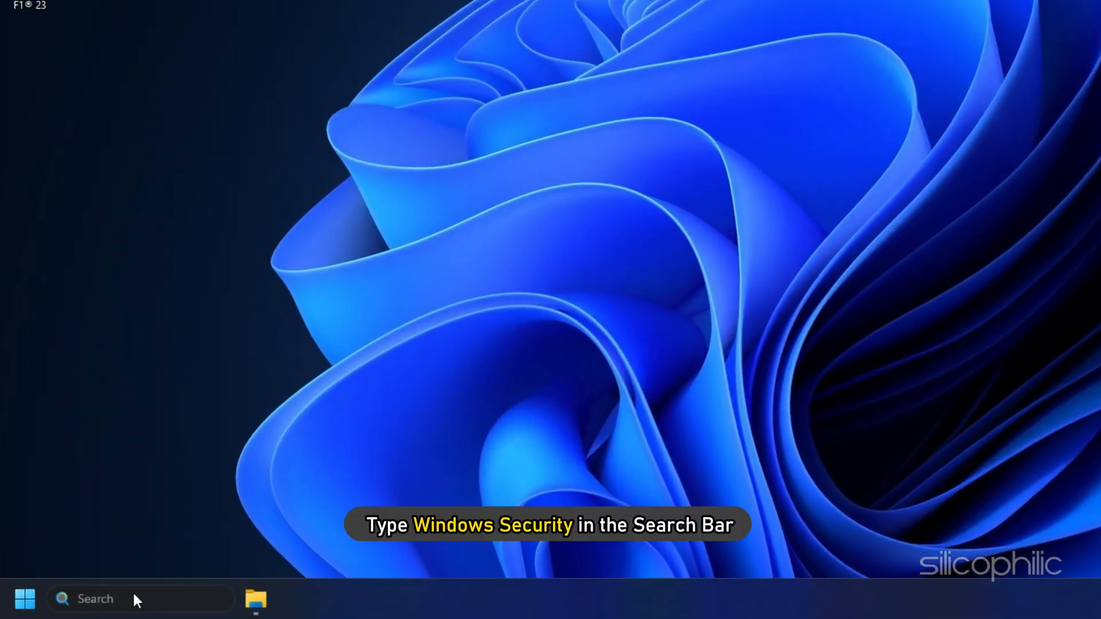
# Reach ransomware protection settings in Windows Security's Virus & threat protection page
pyautogui.write('Windows Security')
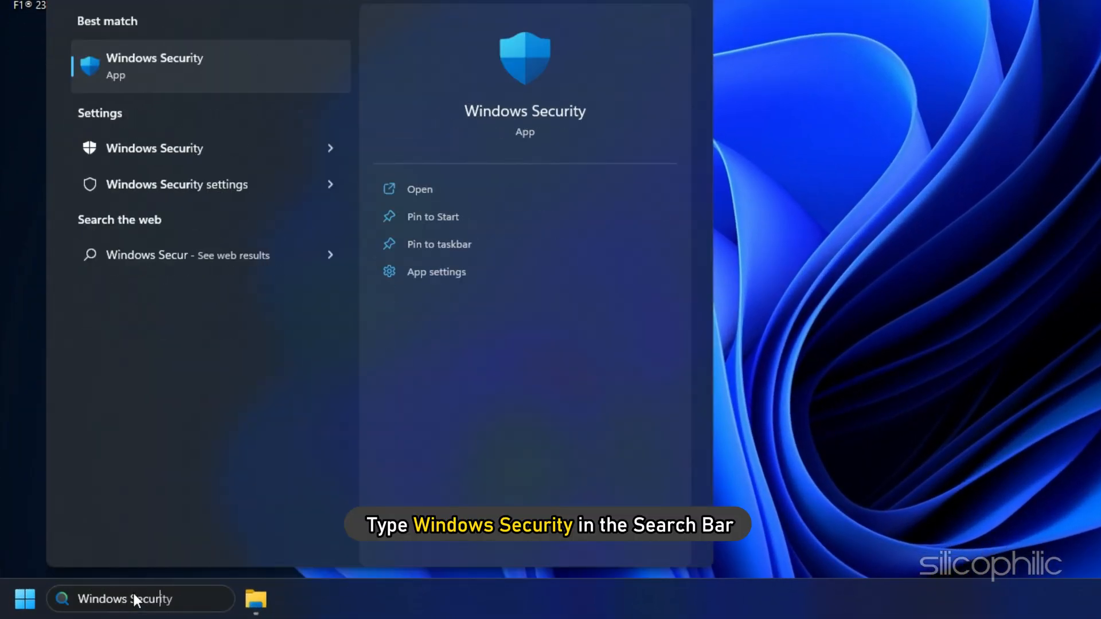
pyautogui.click(155, 67)
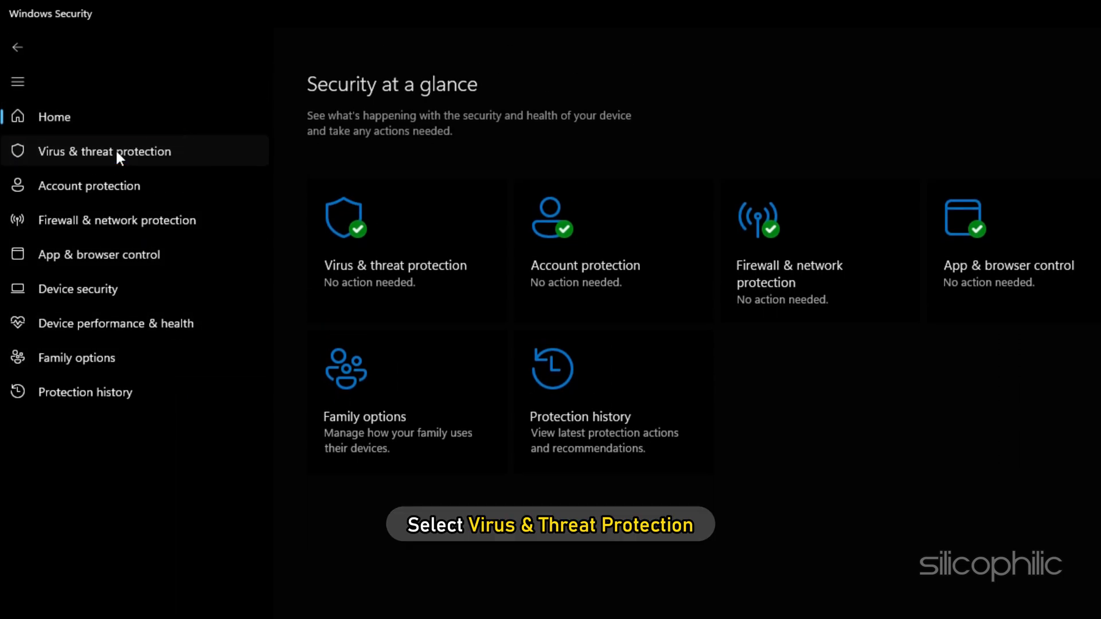
pyautogui.click(103, 152)
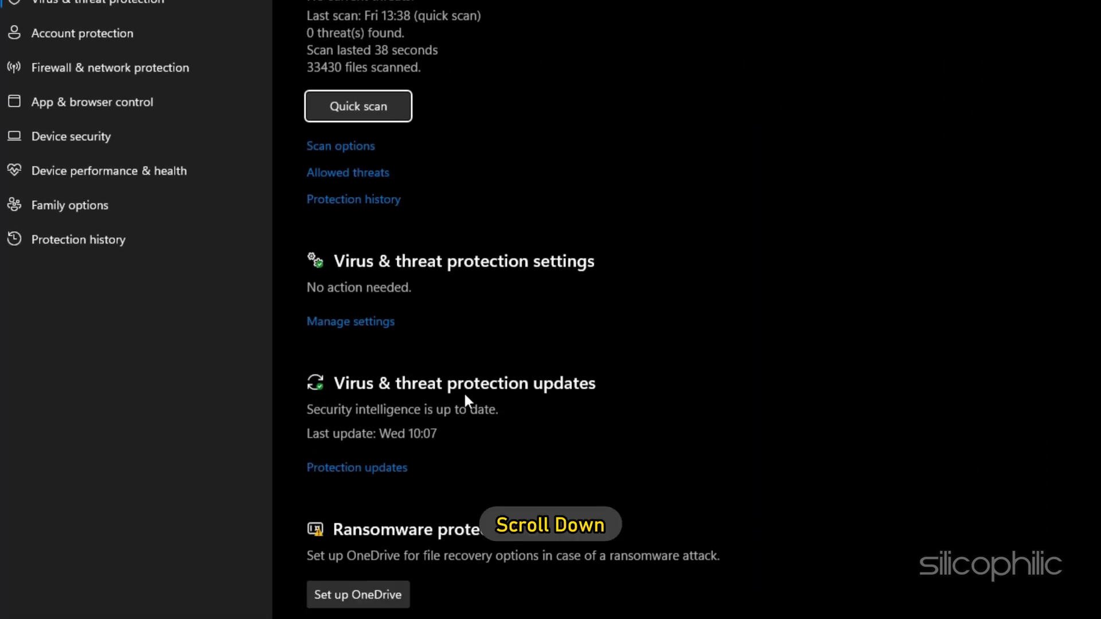
pyautogui.scroll(-3)
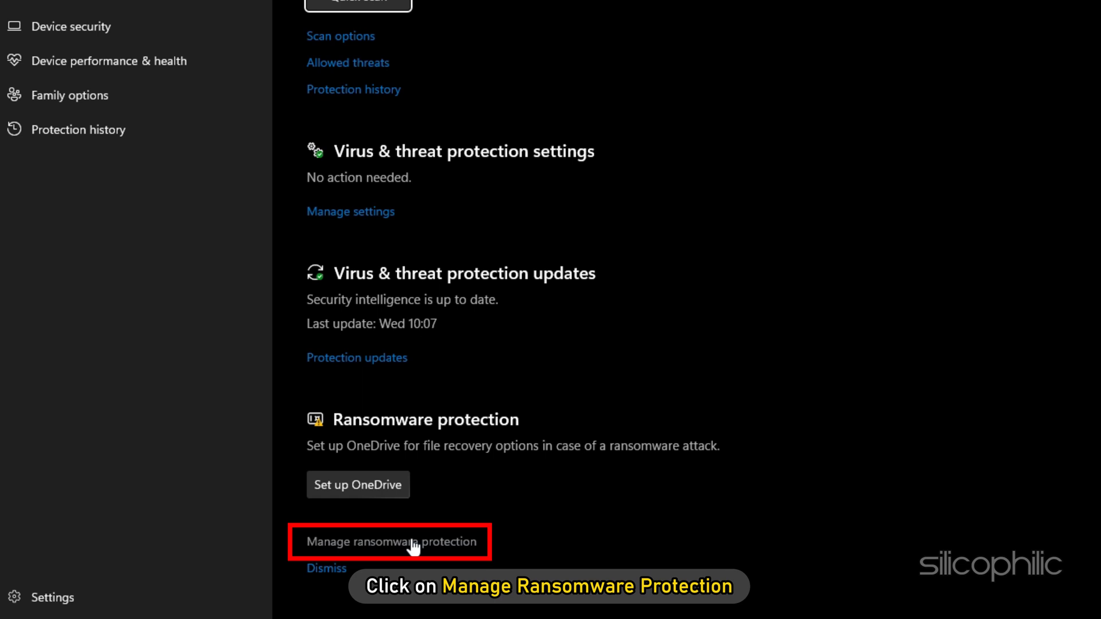
pyautogui.click(392, 541)
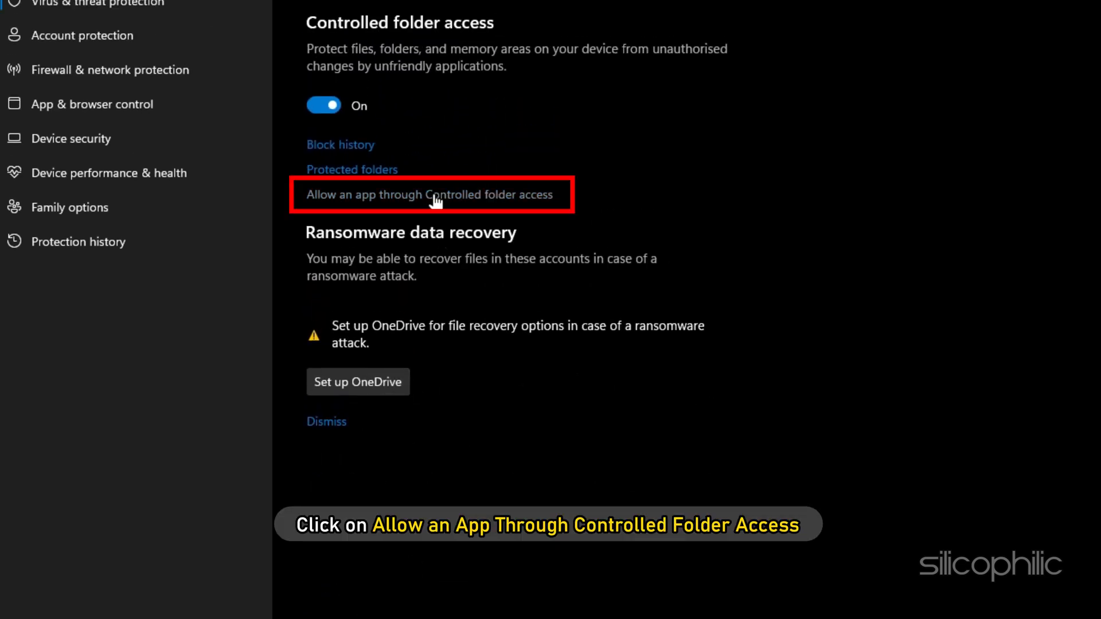
# Add an allowed app through Controlled folder access, browsing to the F1 23 installation folder
pyautogui.click(429, 195)
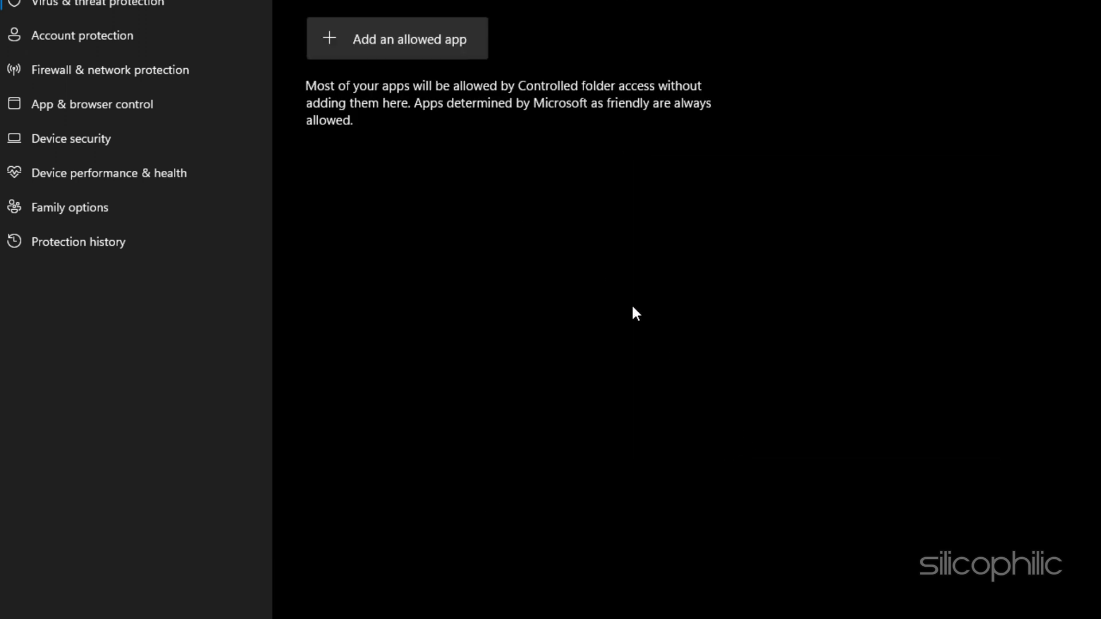
pyautogui.click(396, 38)
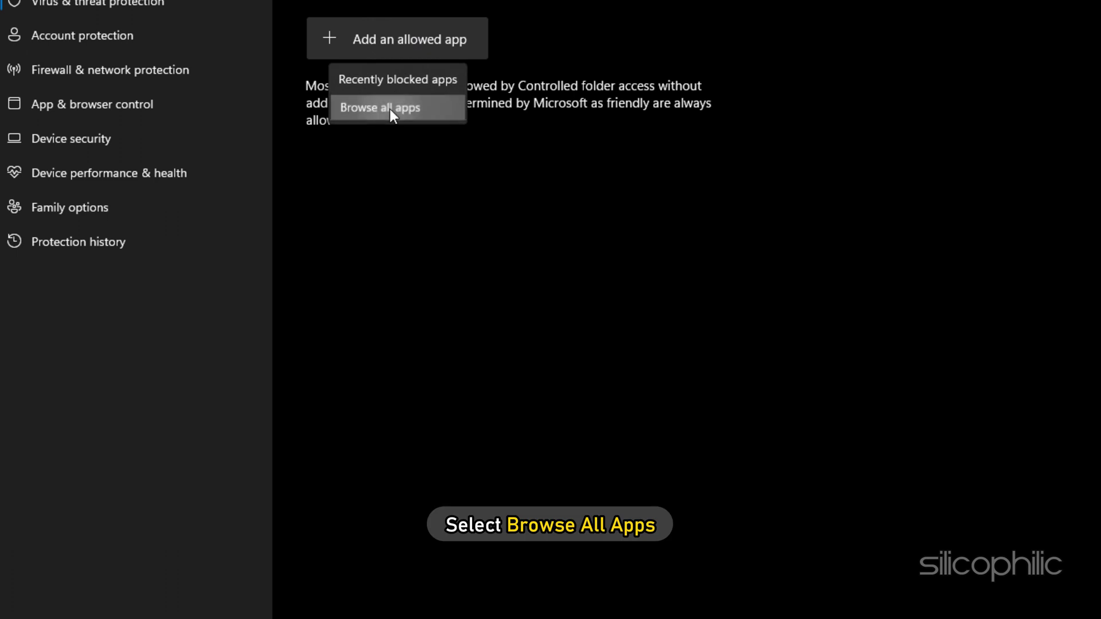
pyautogui.click(379, 108)
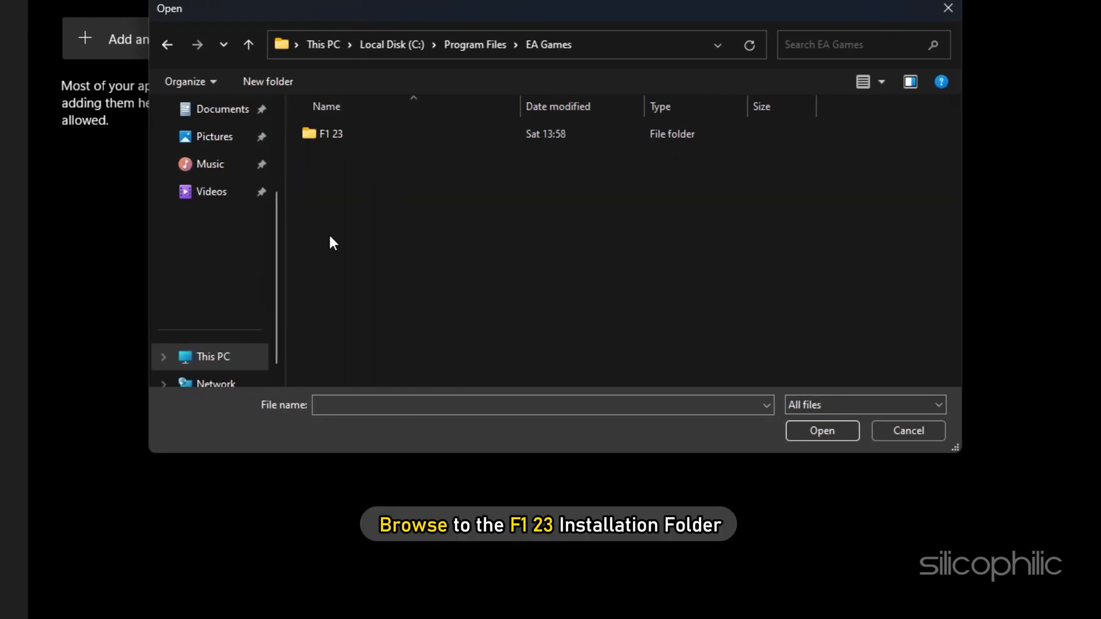
pyautogui.doubleClick(330, 133)
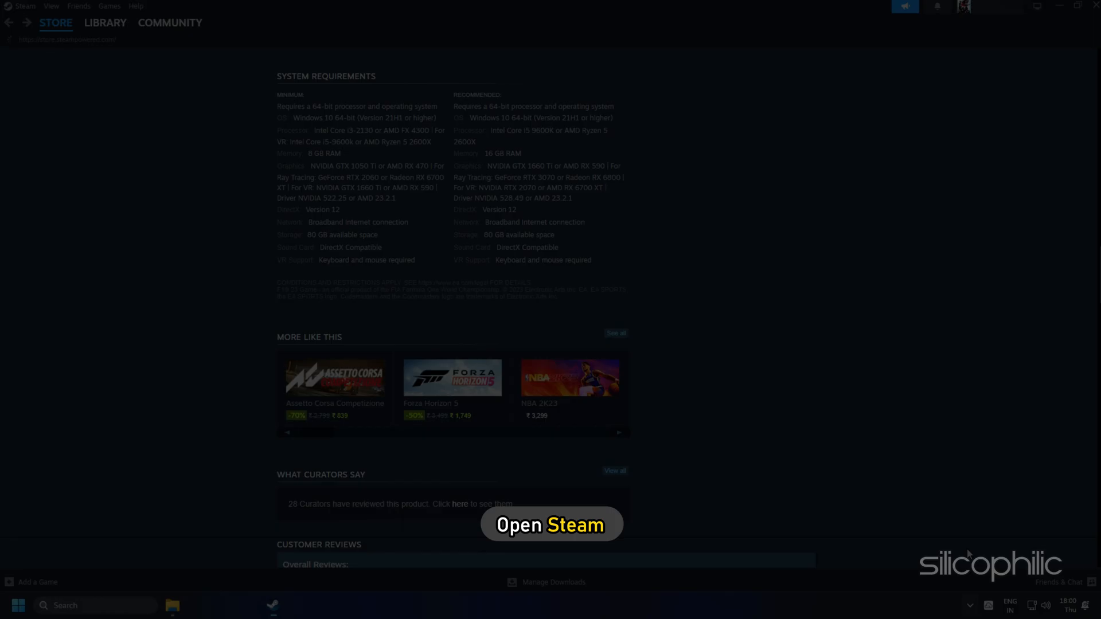
# Browse the local installation files of Need for Speed Most Wanted via Manage in the library
pyautogui.click(154, 34)
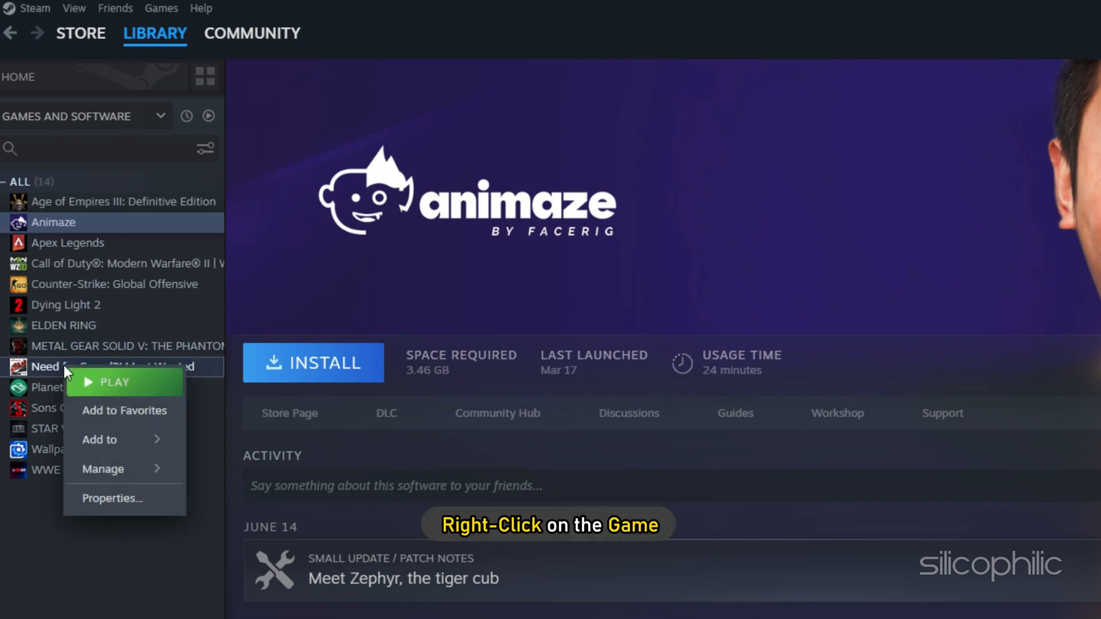
pyautogui.click(102, 469)
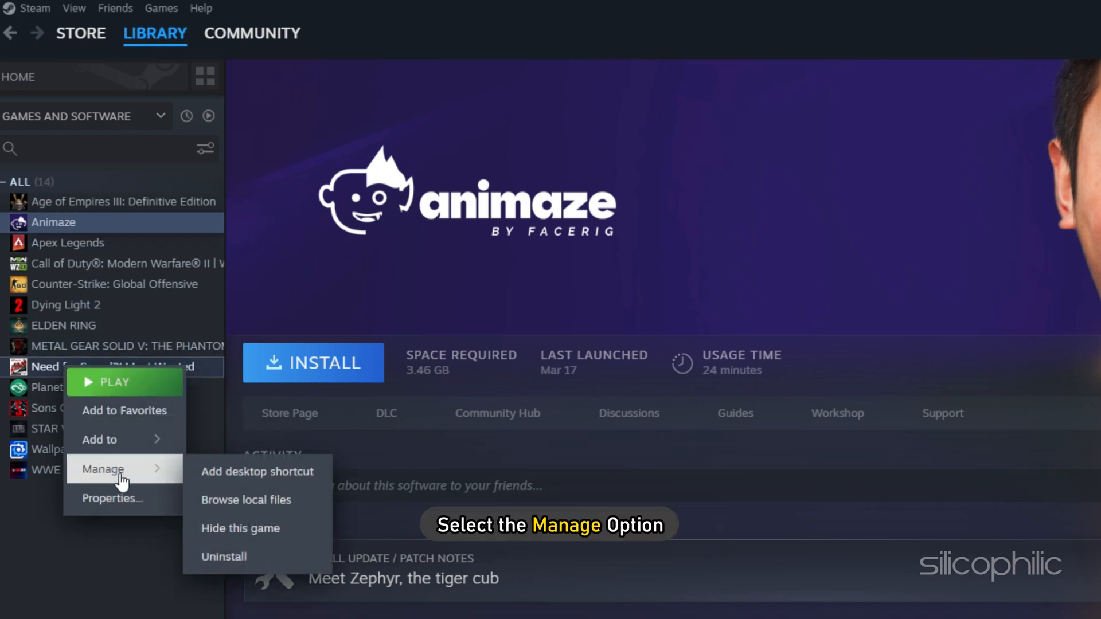
pyautogui.moveTo(246, 500)
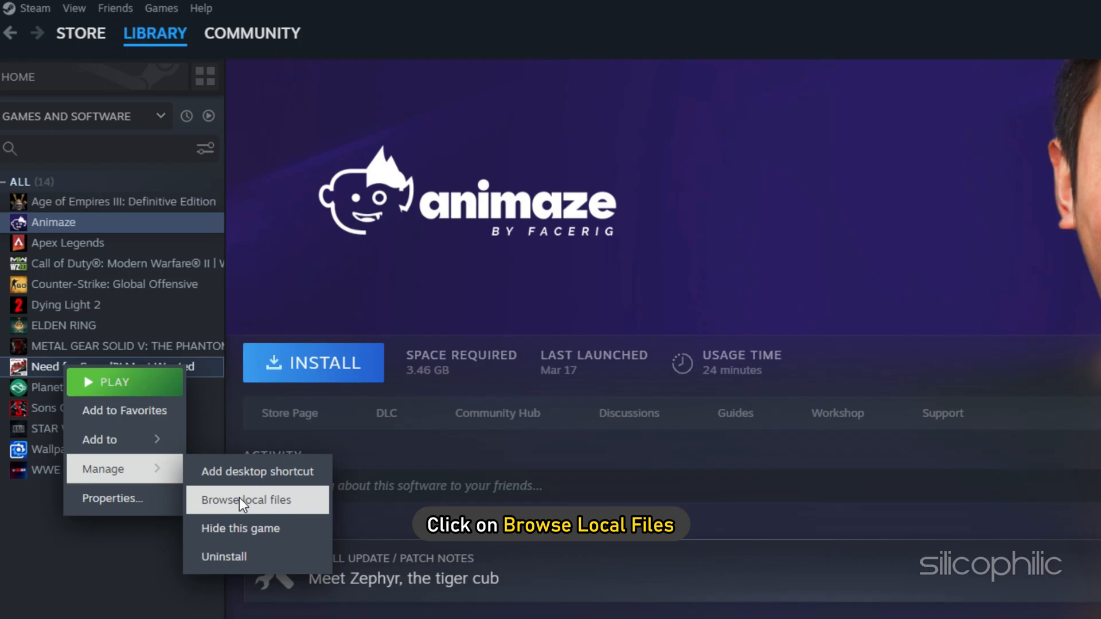
pyautogui.click(247, 500)
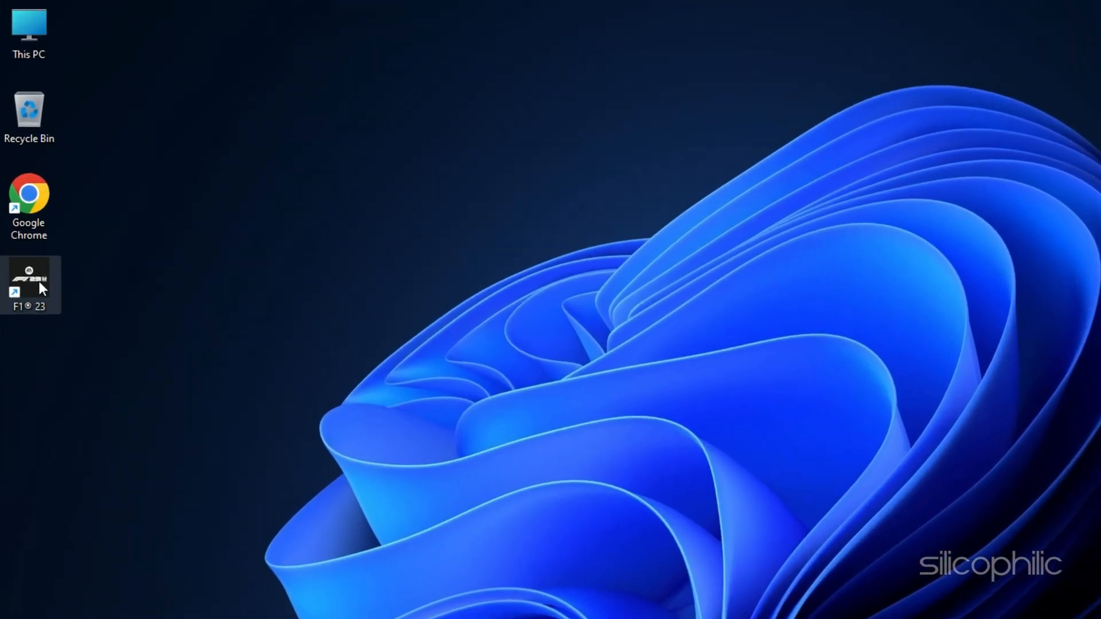
pyautogui.rightClick(29, 284)
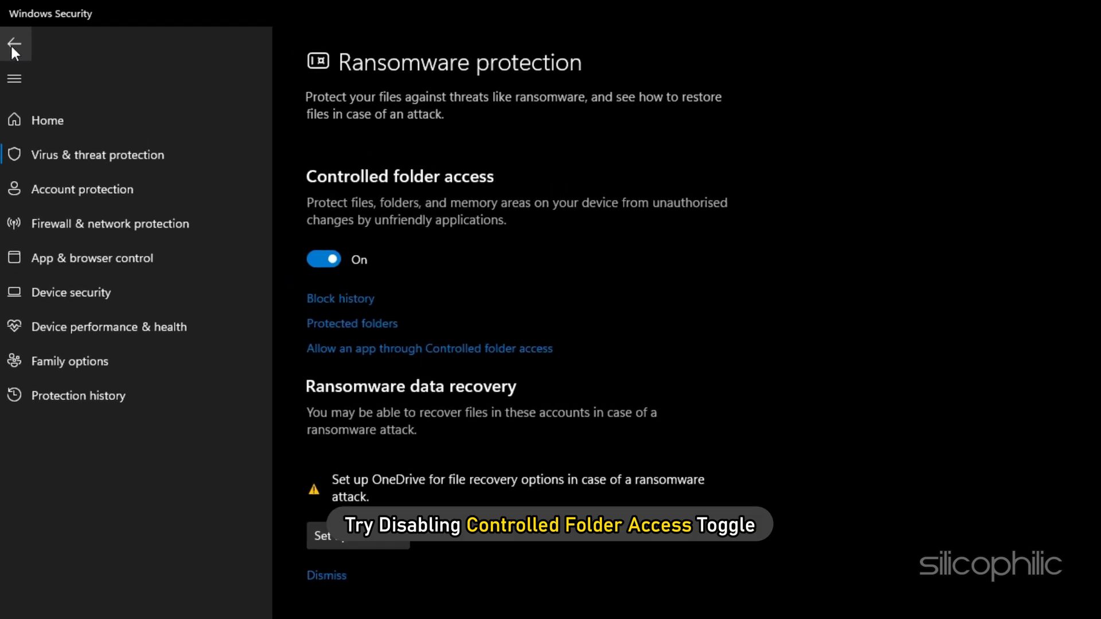
pyautogui.click(323, 258)
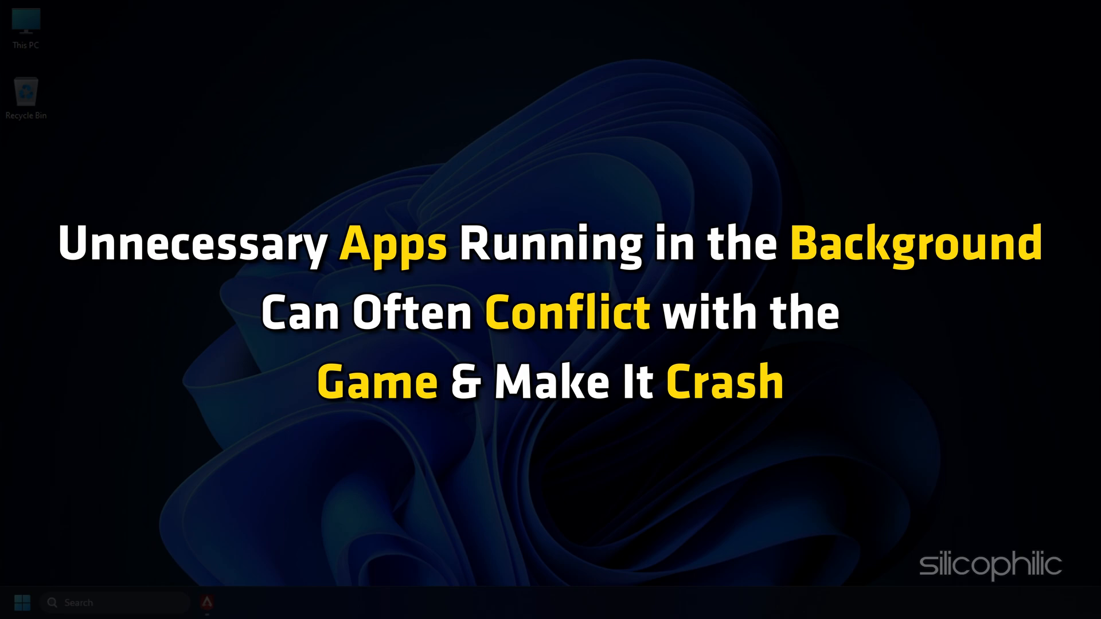
# Bring up Task Manager from the taskbar's right-click menu
pyautogui.rightClick(600, 602)
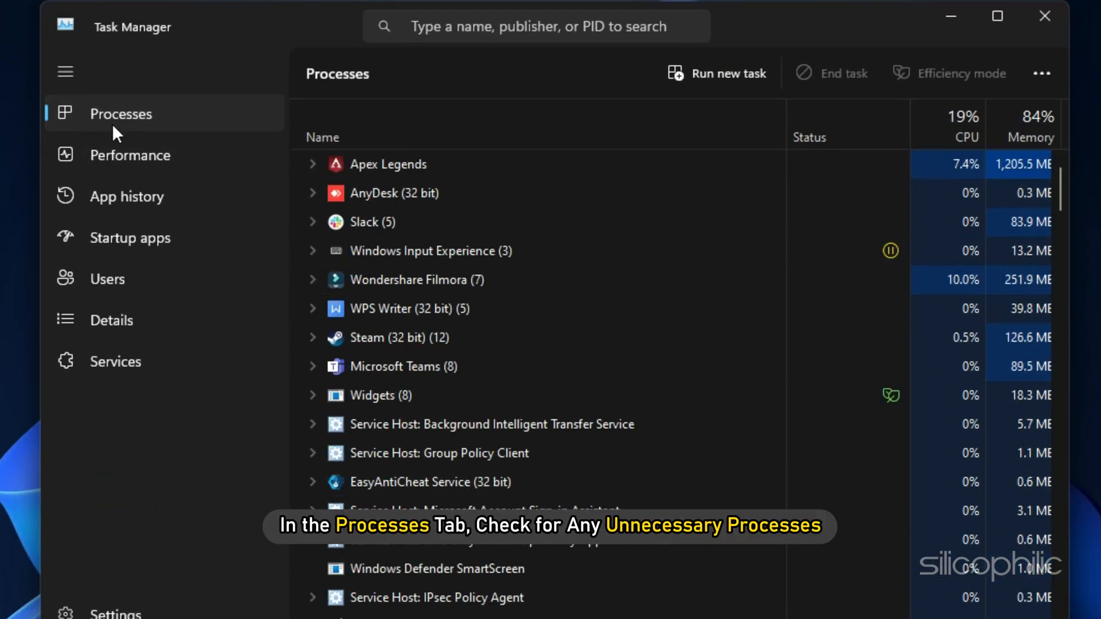
# Bring up End task options for an unnecessary process in the Processes list
pyautogui.rightClick(395, 193)
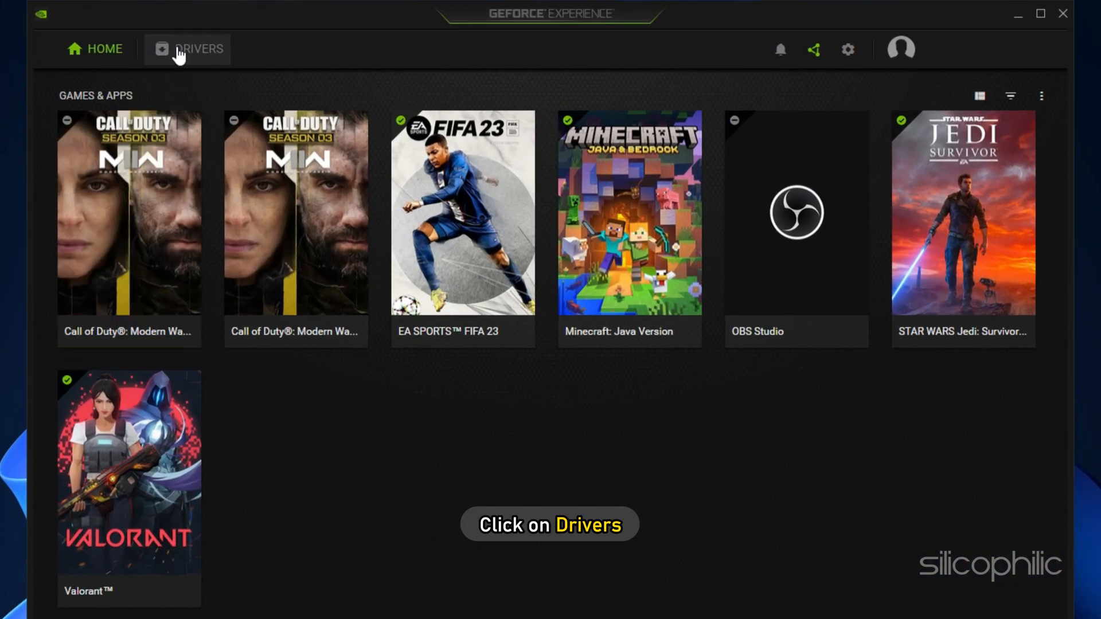
# Show the Drivers page in GeForce Experience to check for graphics driver updates
pyautogui.click(198, 49)
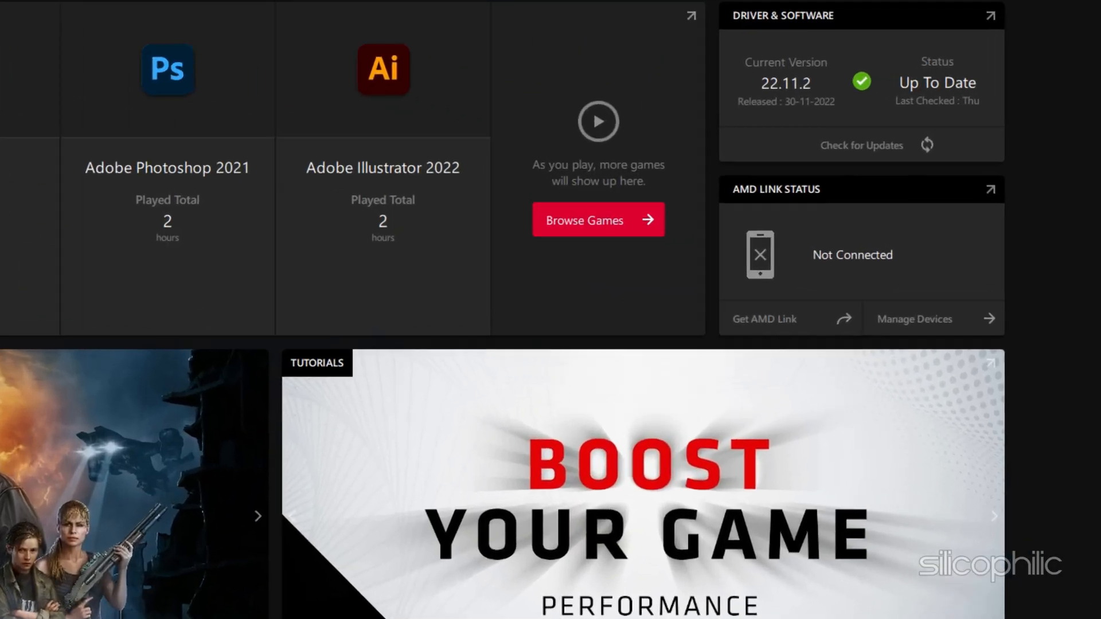
# Check for updates to the installed 22.11.2 Radeon driver, which is up to date
pyautogui.click(860, 144)
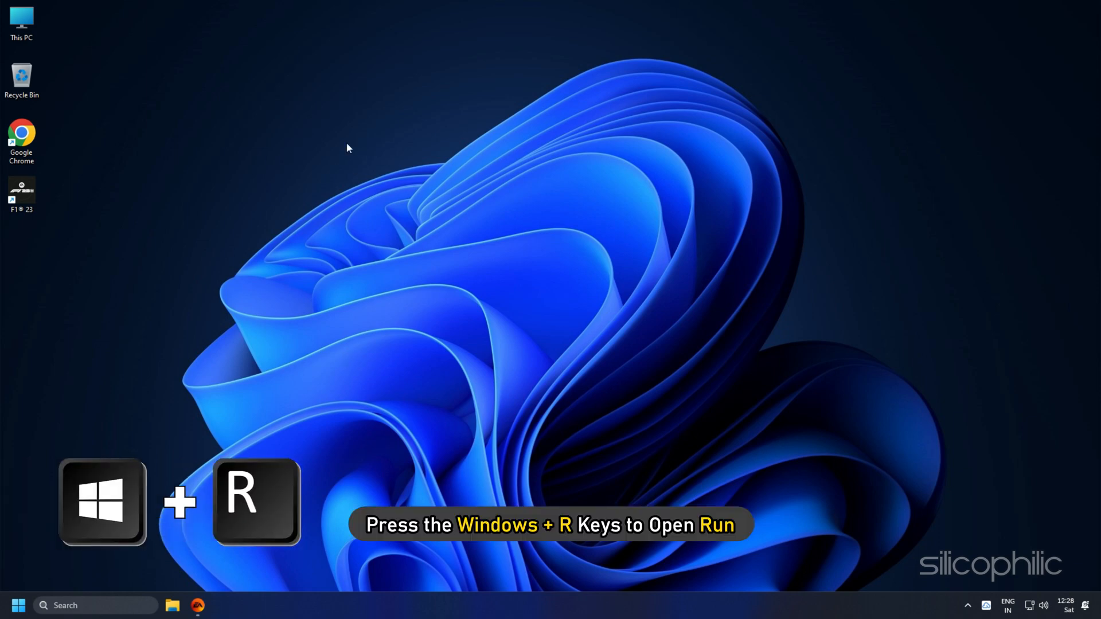
# Run appwiz.cpl from the Run box to list installed programs
pyautogui.press('Win+r')
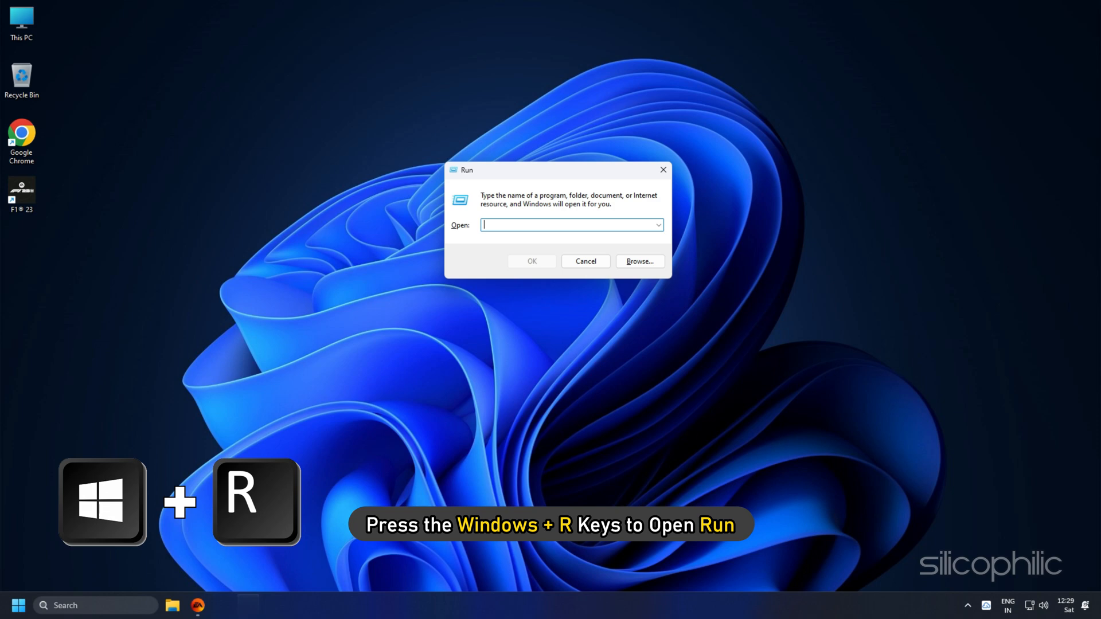
pyautogui.write('appwiz')
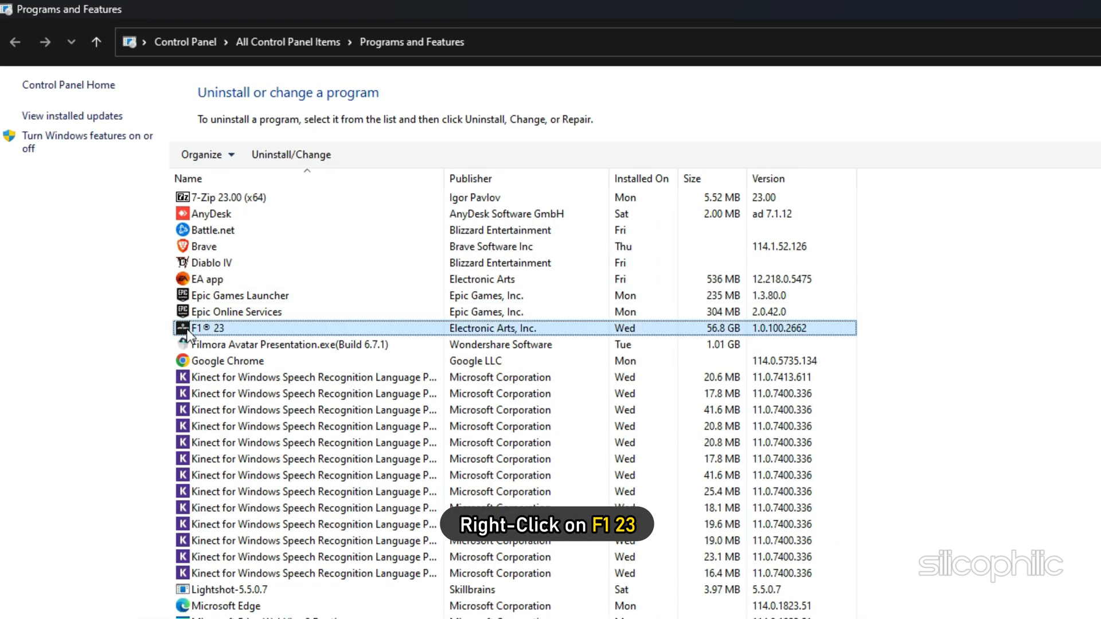
# Uninstall F1 23 via its Uninstall/Change option, confirming removal and acknowledging completion
pyautogui.rightClick(211, 328)
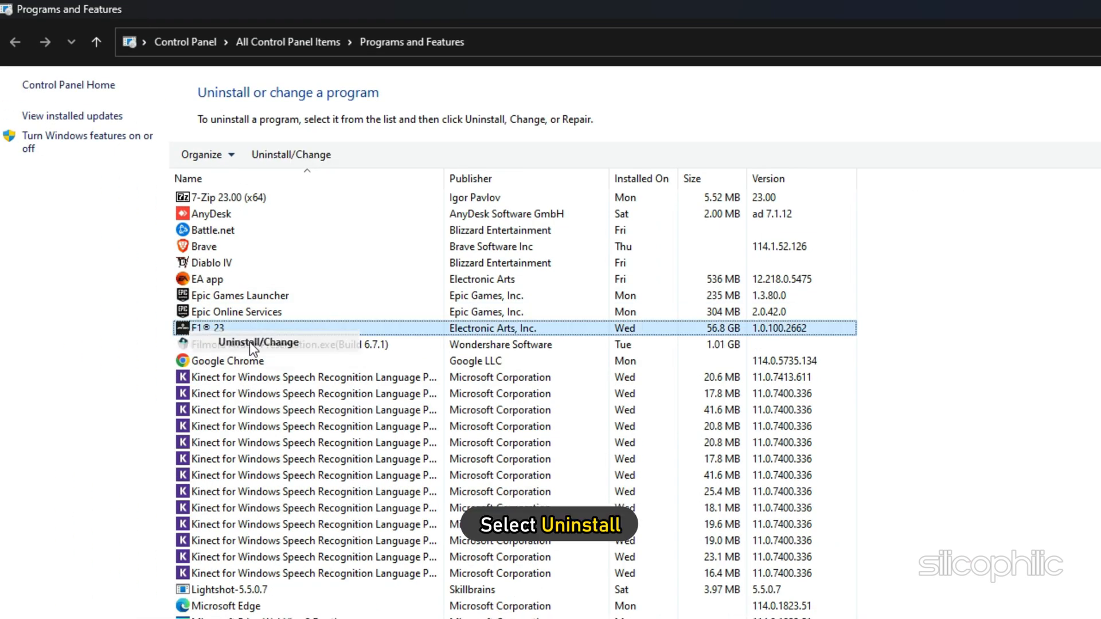
pyautogui.click(259, 343)
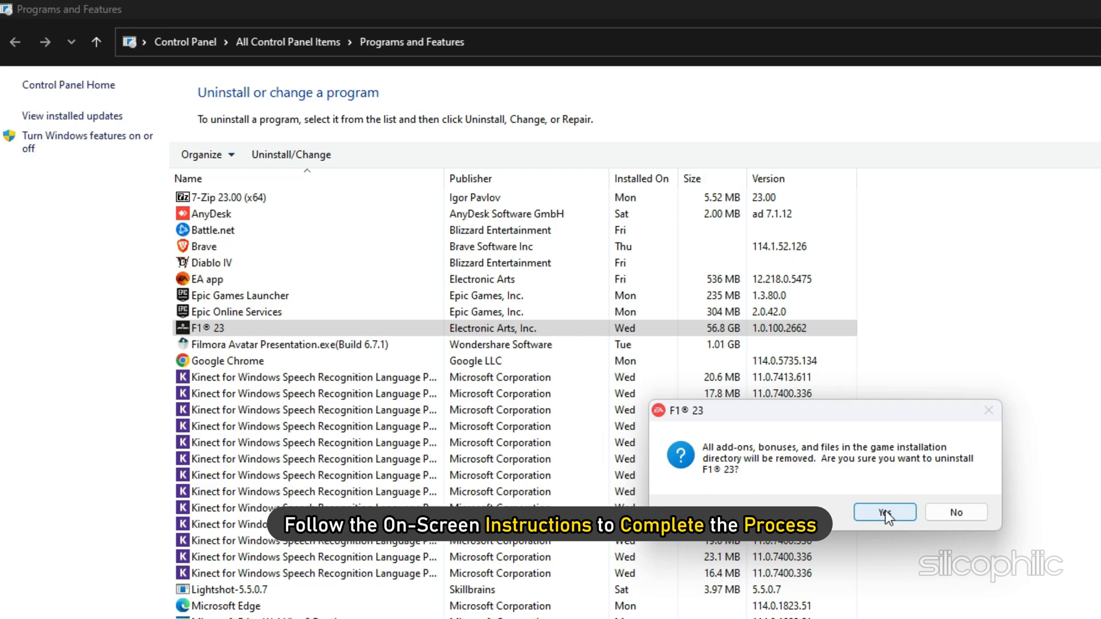
pyautogui.click(884, 511)
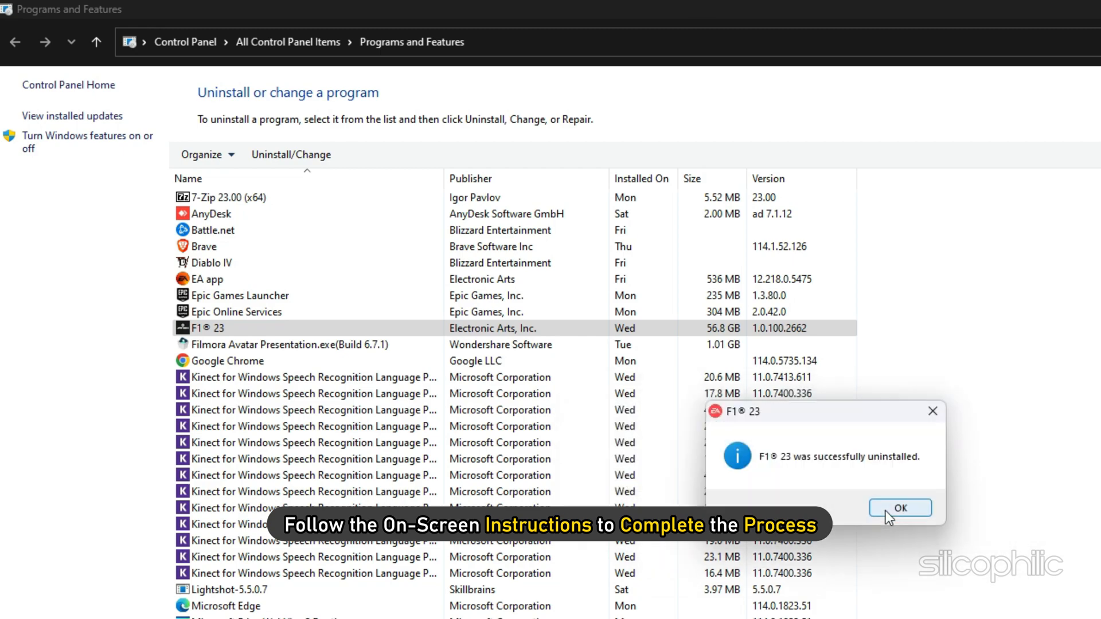
pyautogui.click(900, 508)
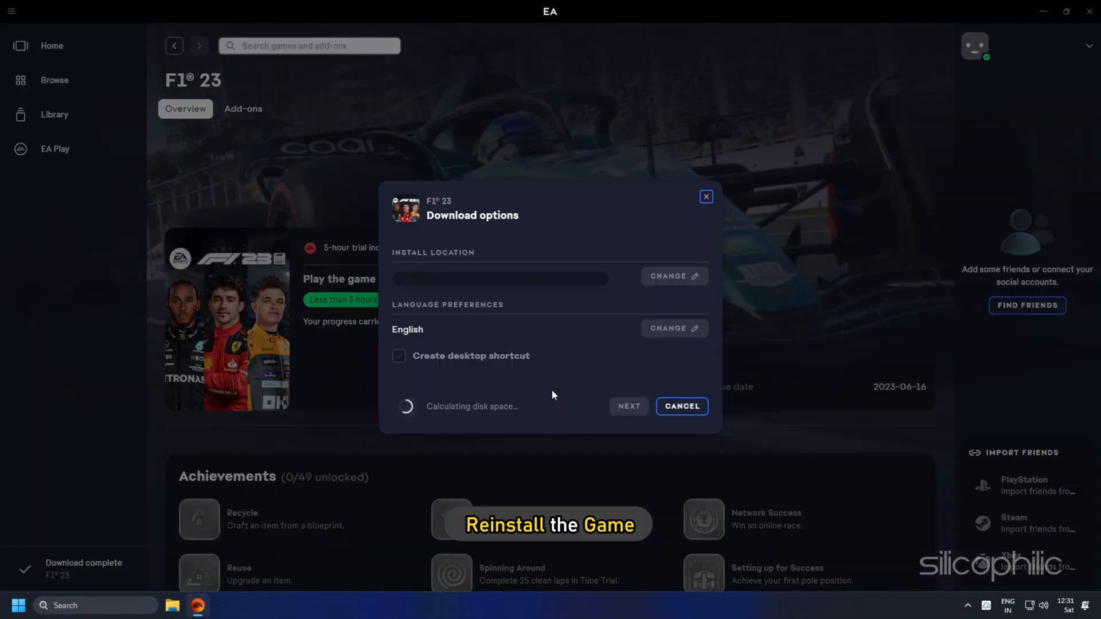
# Start downloading F1 23 again in the EA app for reinstallation
pyautogui.click(627, 406)
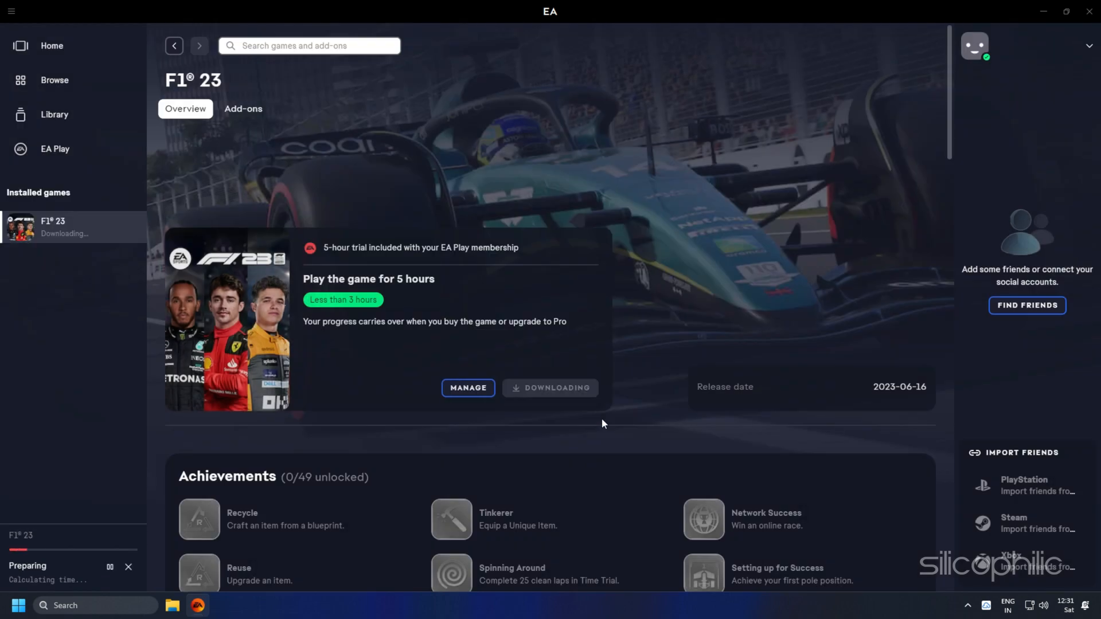